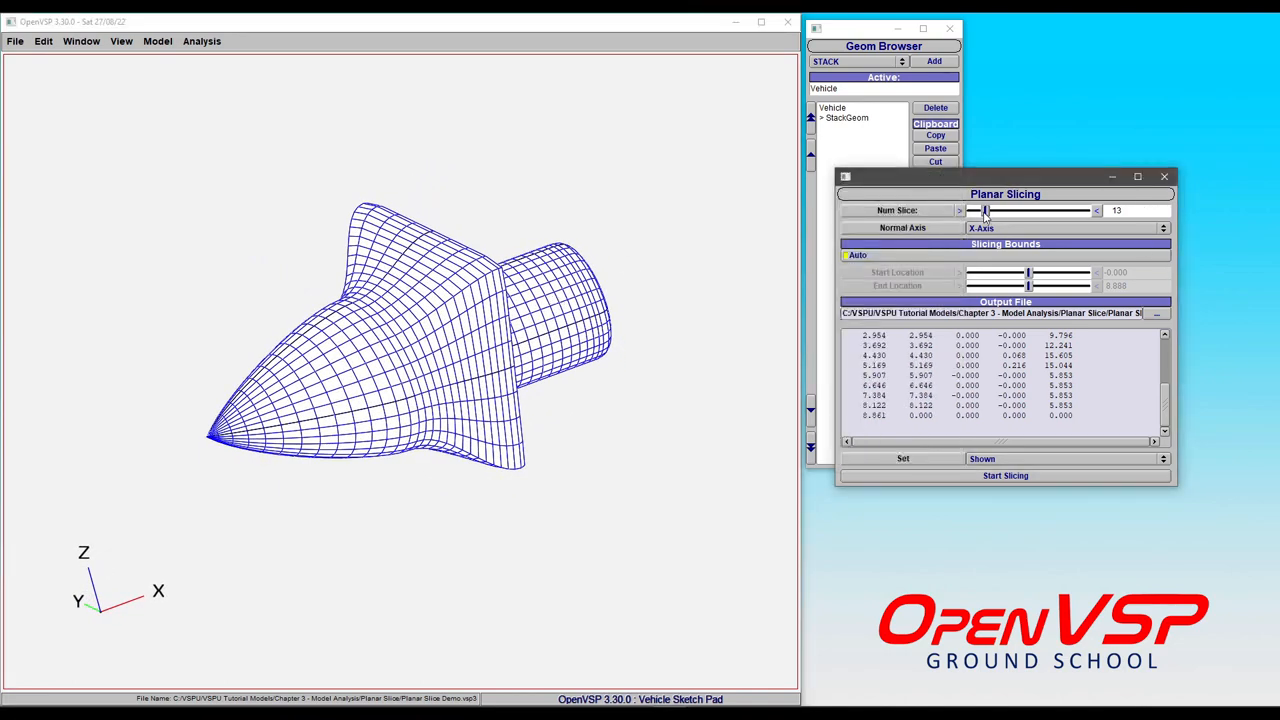
# Raise Num Slice from 13 to 26 and start the X-axis slicing
pyautogui.moveTo(988, 210); pyautogui.dragTo(1004, 210)
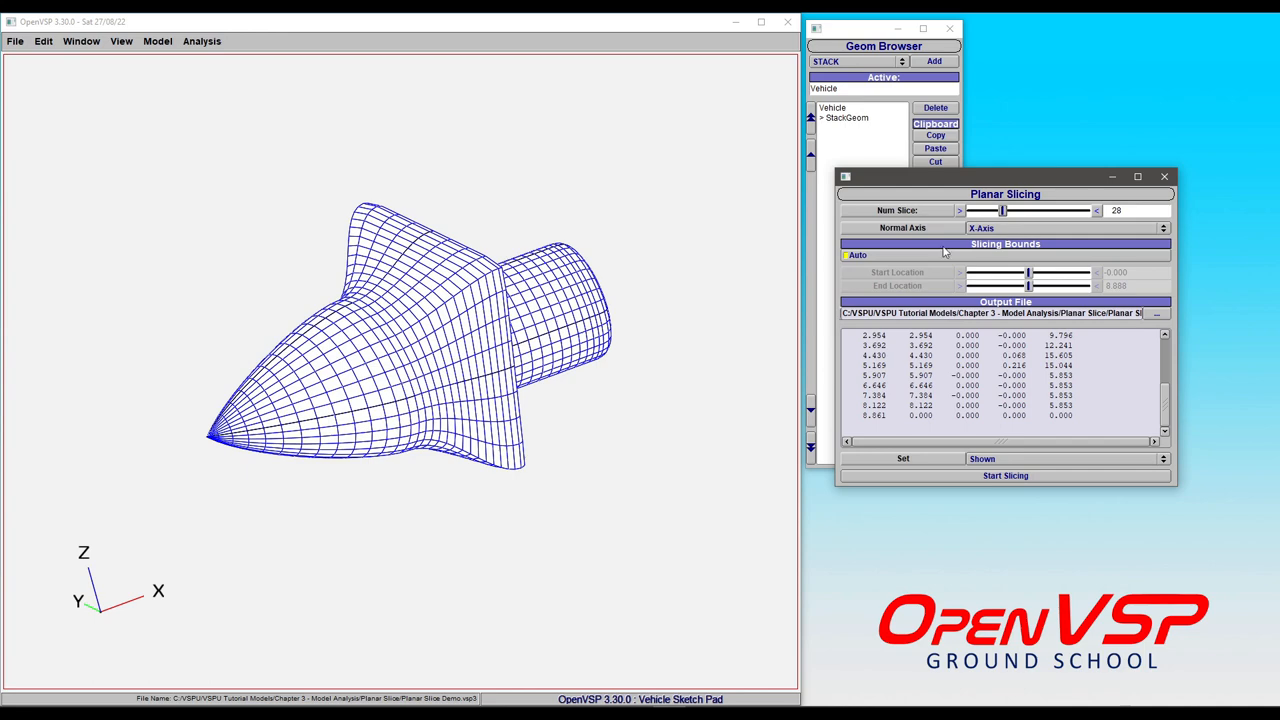
pyautogui.click(1004, 476)
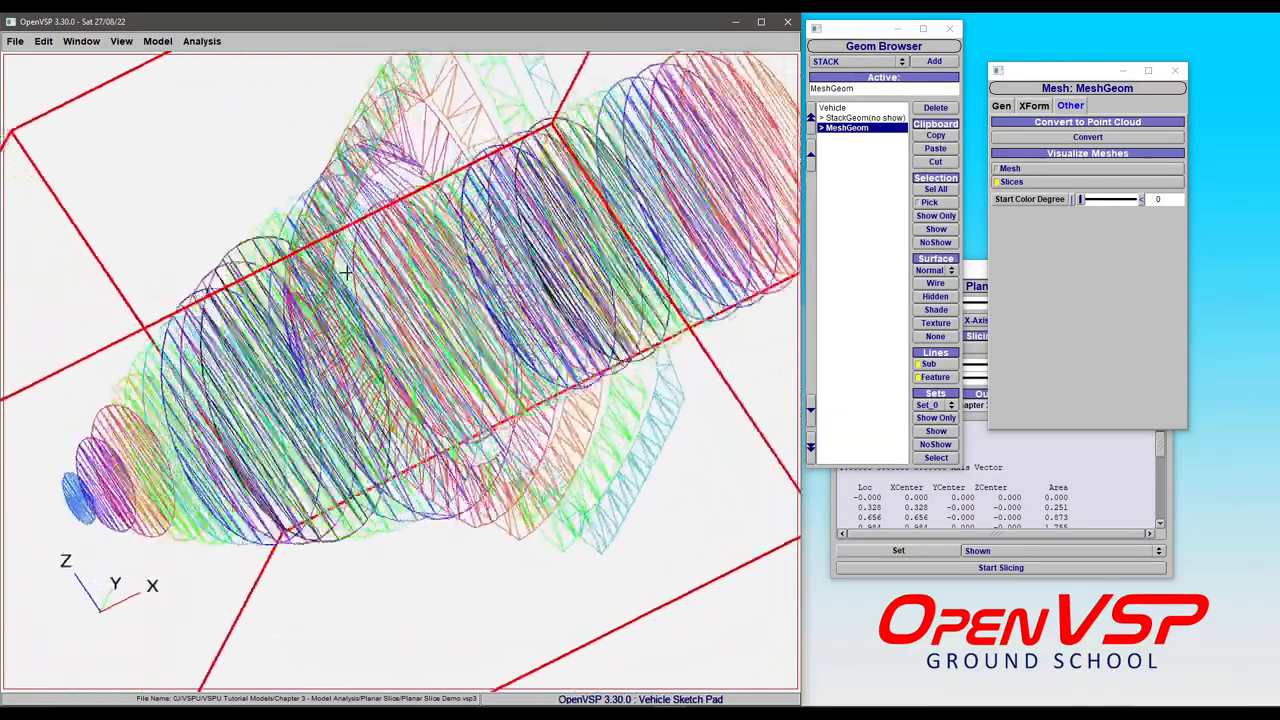
# Orbit the view to inspect the 26 coloured cross-section rings
pyautogui.moveTo(400, 300); pyautogui.dragTo(500, 220)
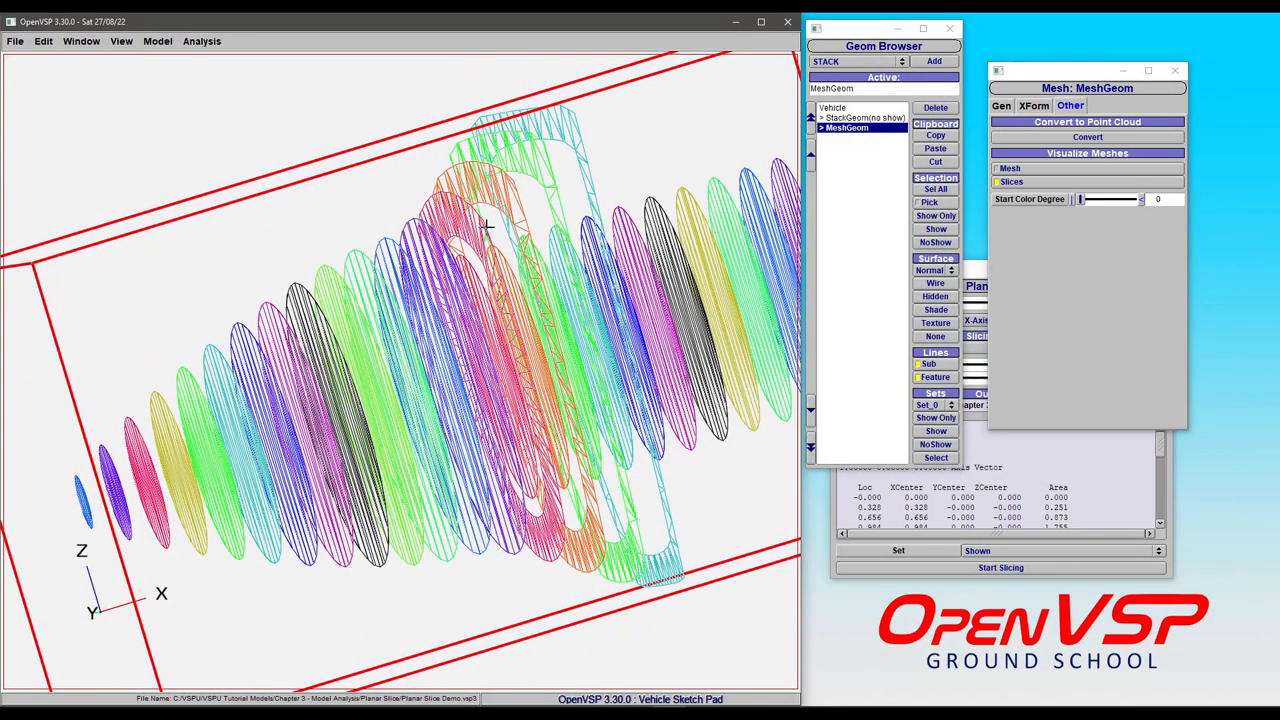
pyautogui.moveTo(544, 230)
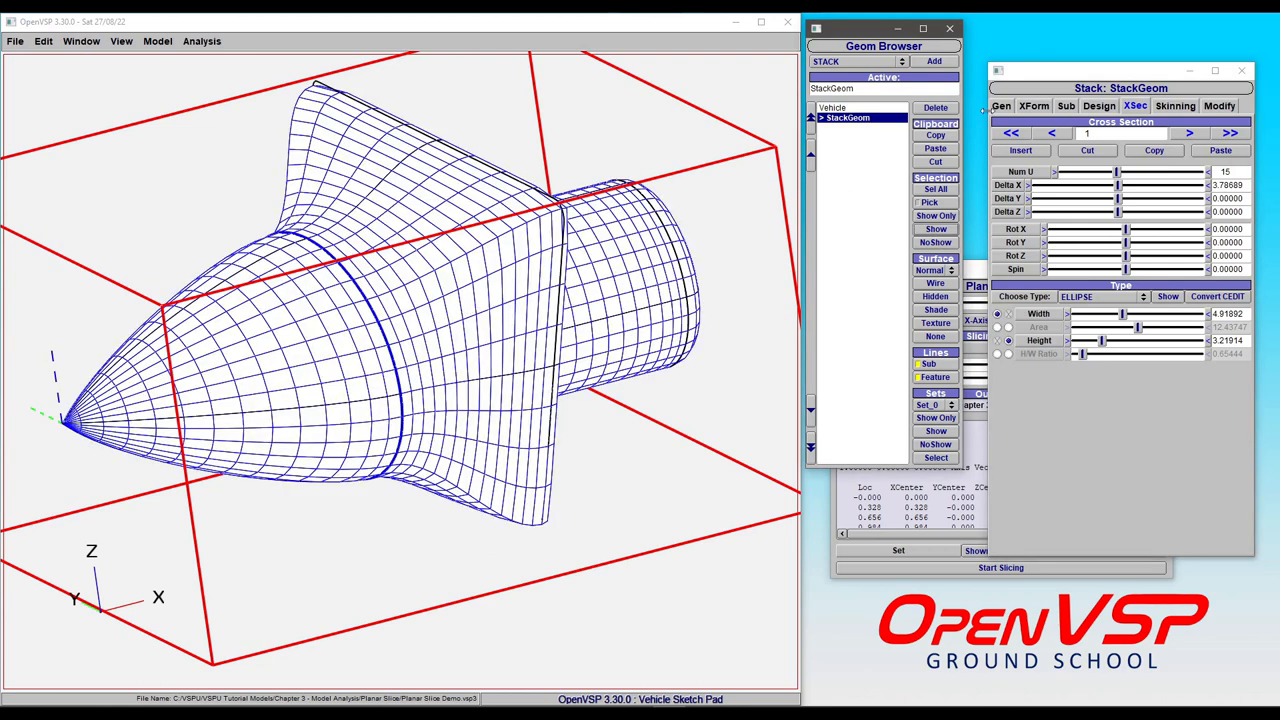
# Lower the stack's Num_W tessellation and return to the Planar Slicing settings
pyautogui.click(1000, 106)
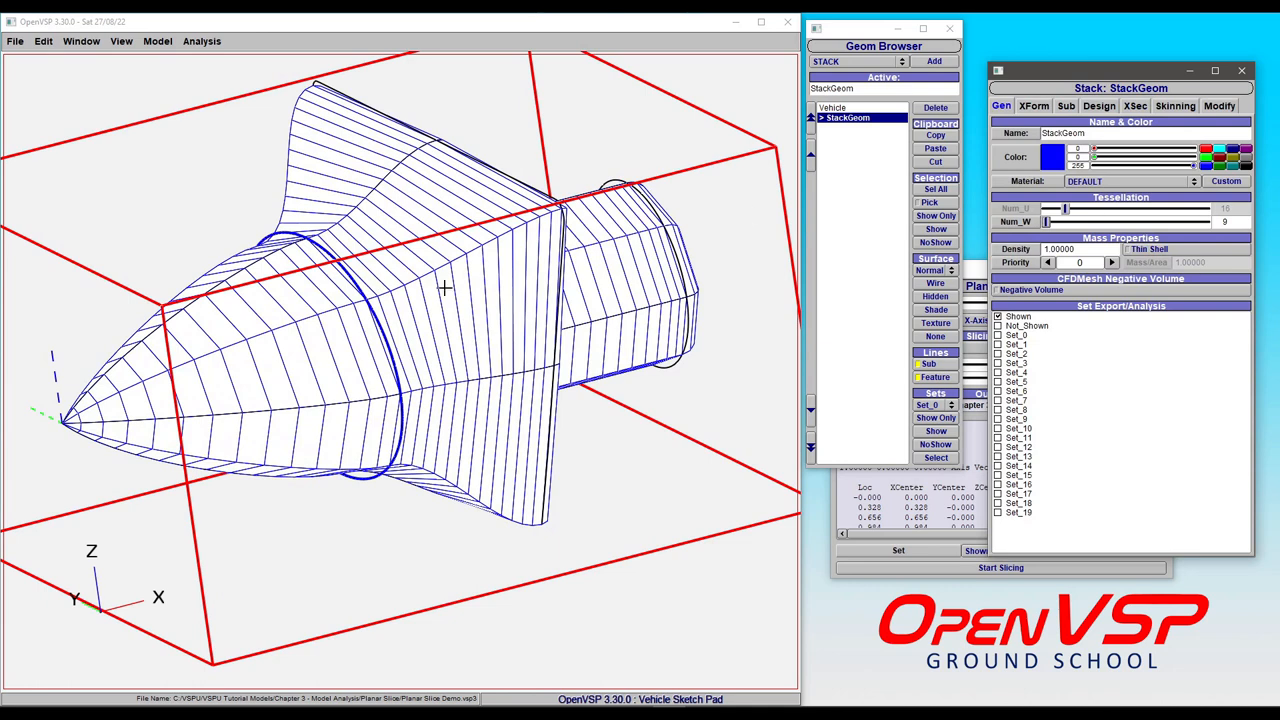
pyautogui.click(1000, 568)
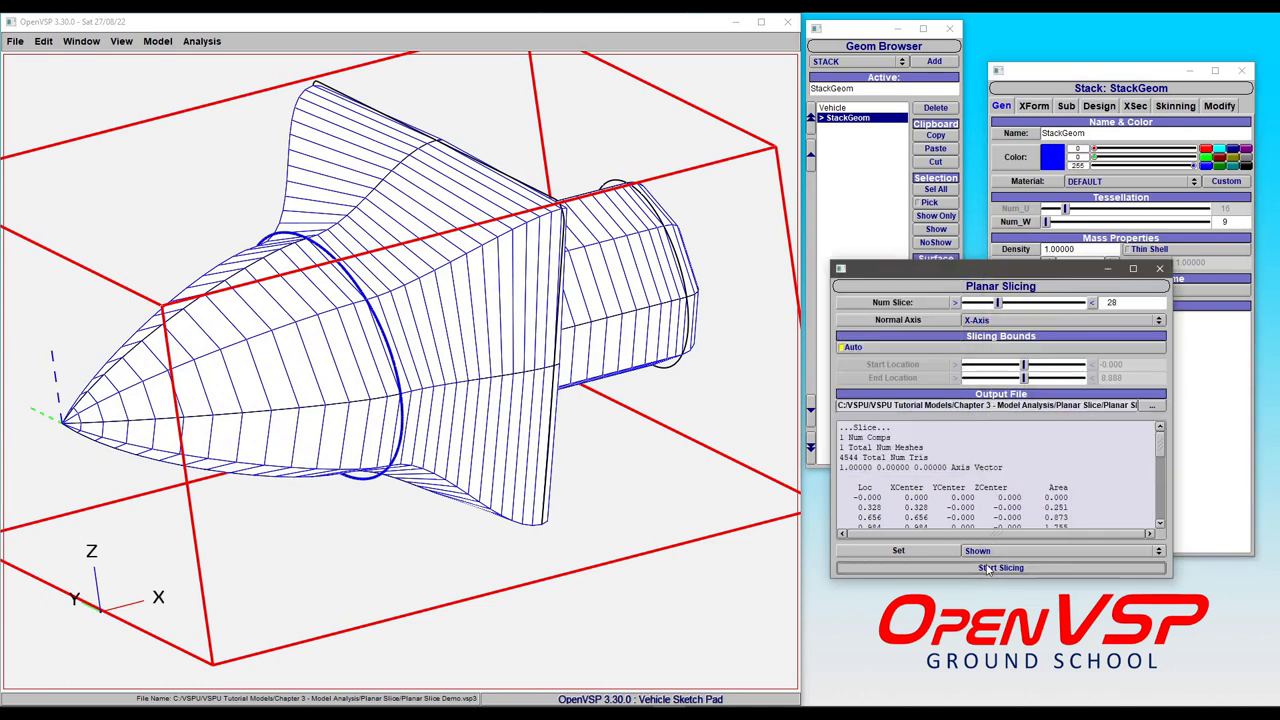
# Run X-axis slicing on the coarse stack, giving faceted polygonal cross-sections
pyautogui.click(1000, 568)
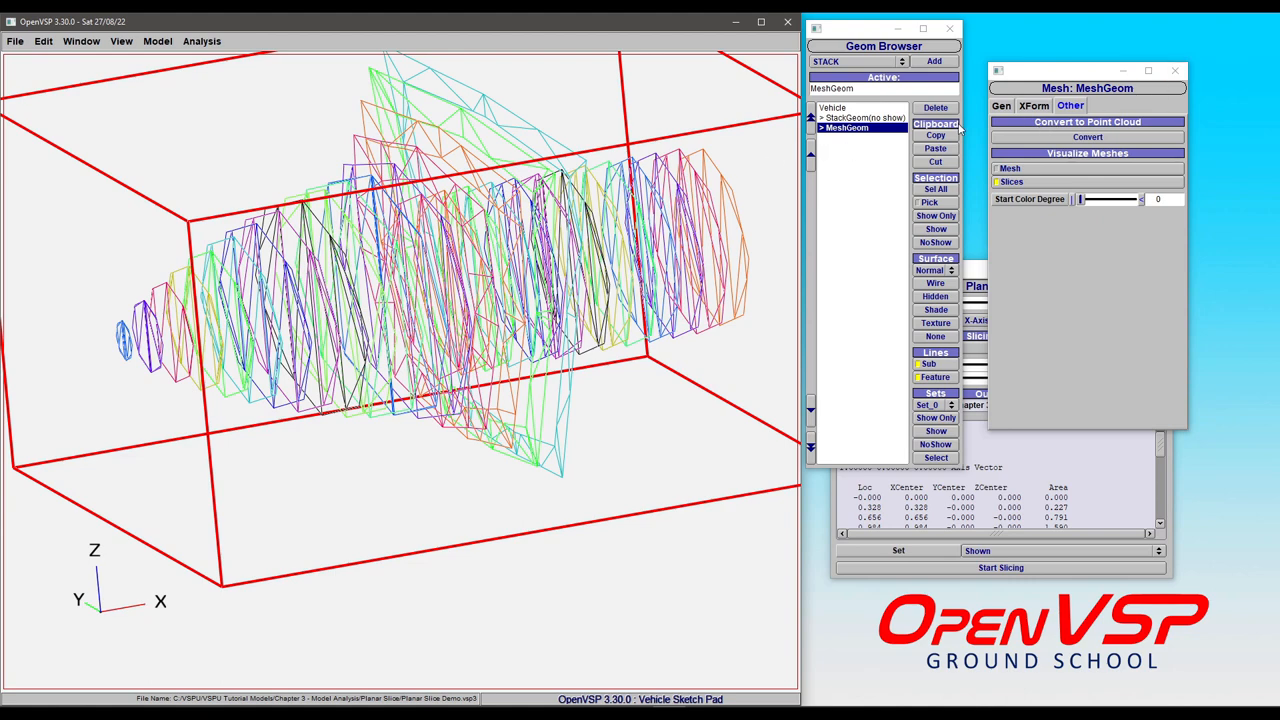
# Show the StackGeom again and raise its Num_W tessellation to 97
pyautogui.click(848, 116)
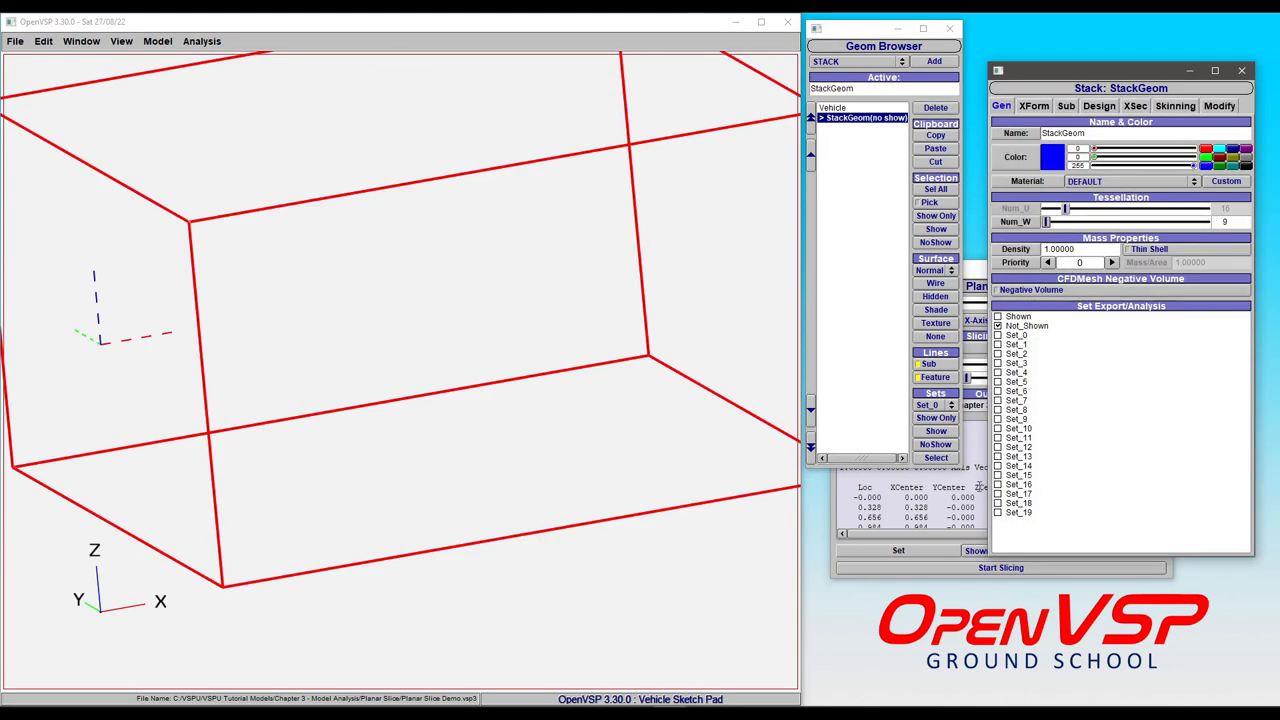
pyautogui.click(936, 228)
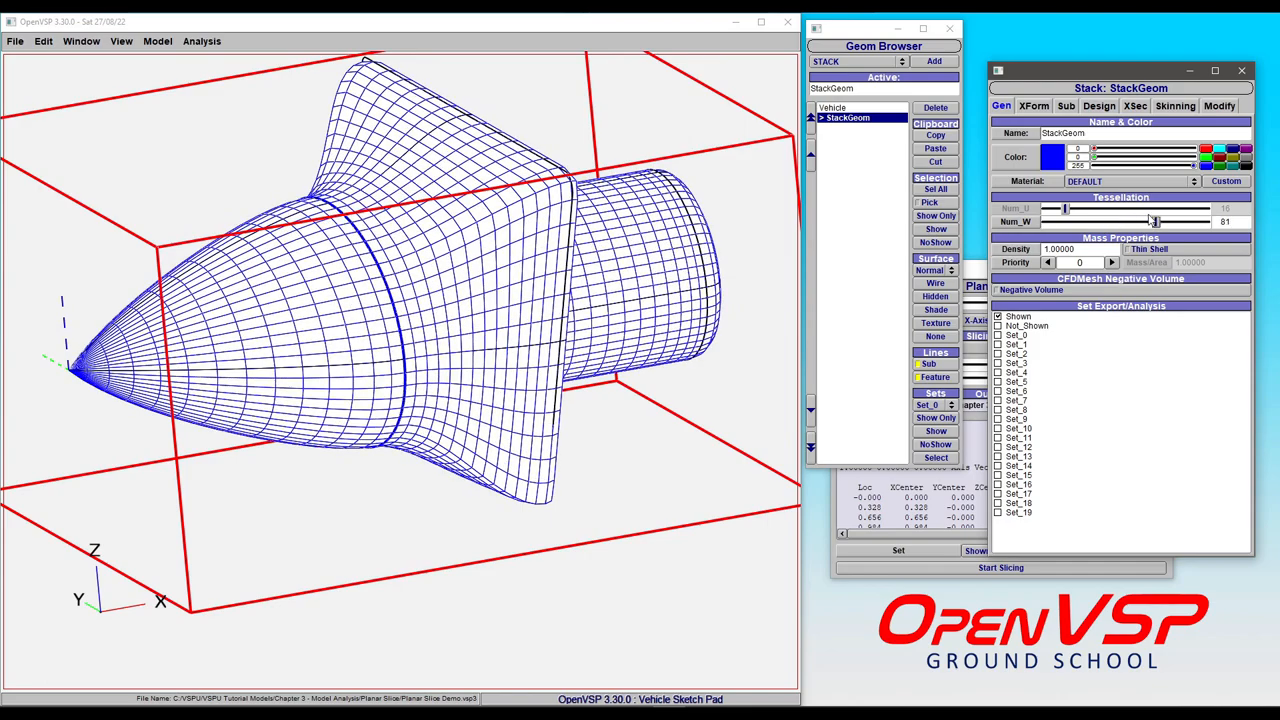
pyautogui.moveTo(1156, 220); pyautogui.dragTo(1180, 220)
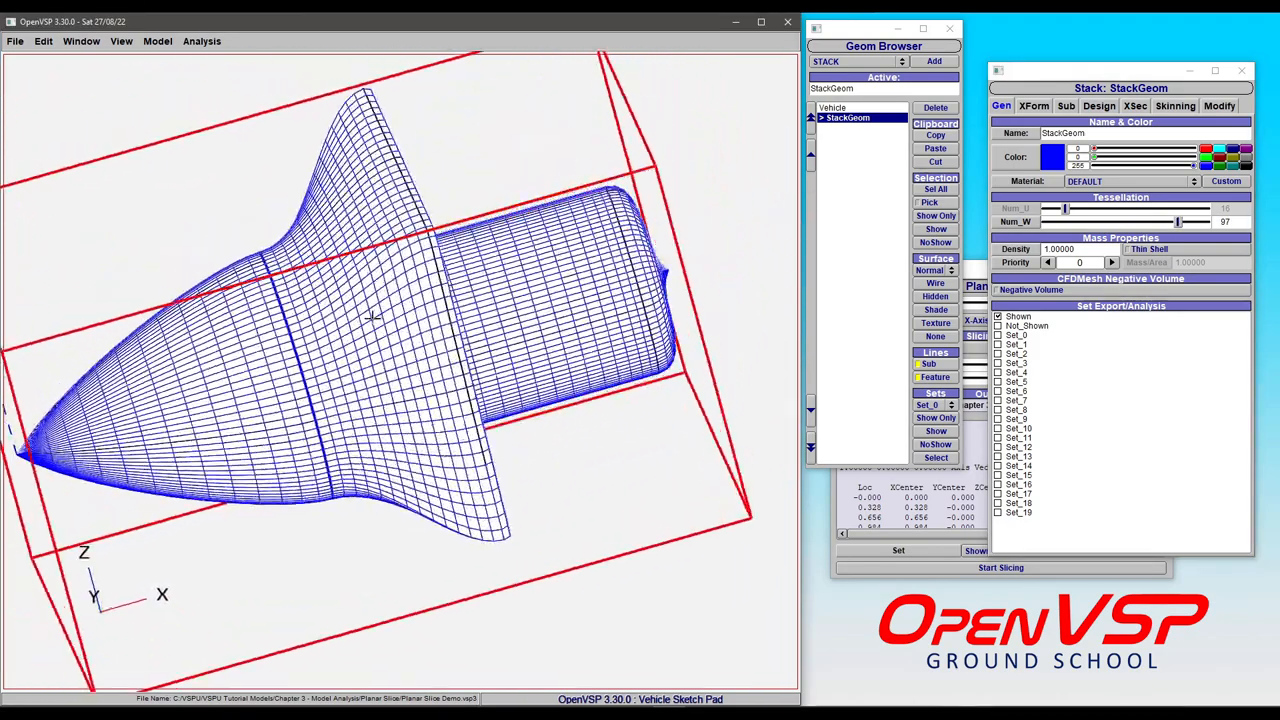
# Slice the fine stack along X, then hide the coloured slices leaving the green mesh
pyautogui.click(1000, 568)
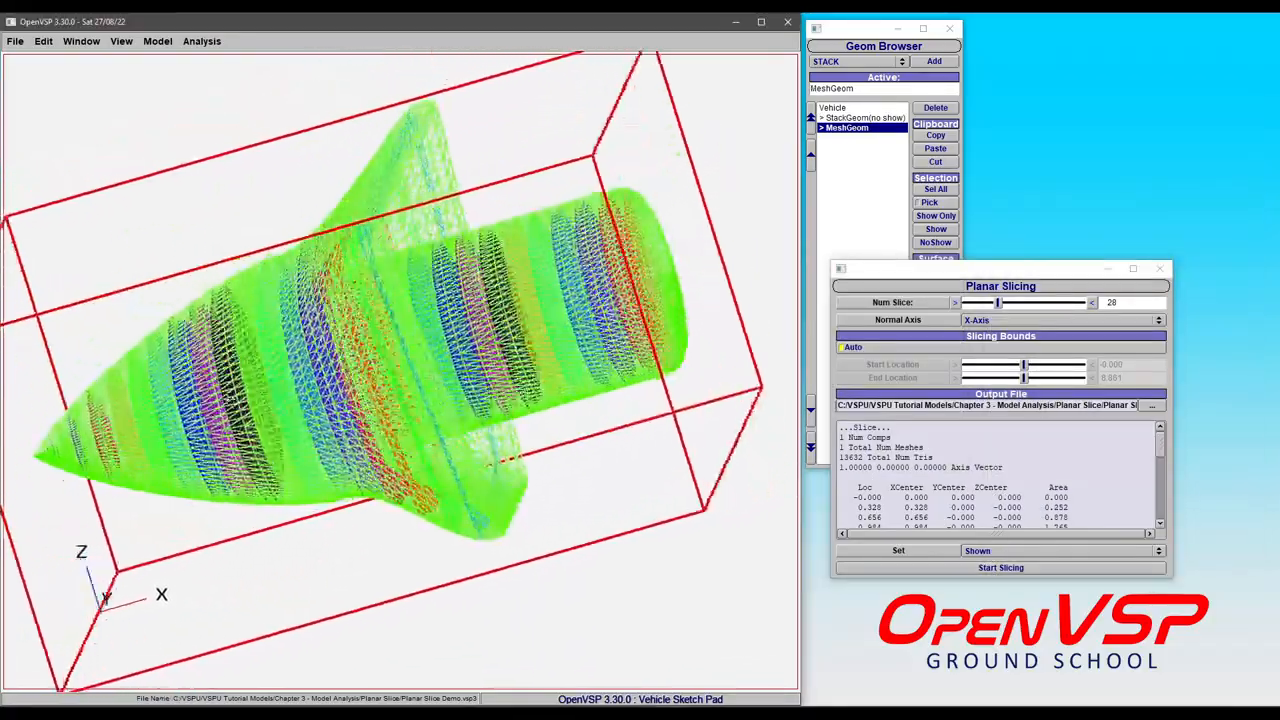
pyautogui.moveTo(400, 350); pyautogui.dragTo(450, 300)
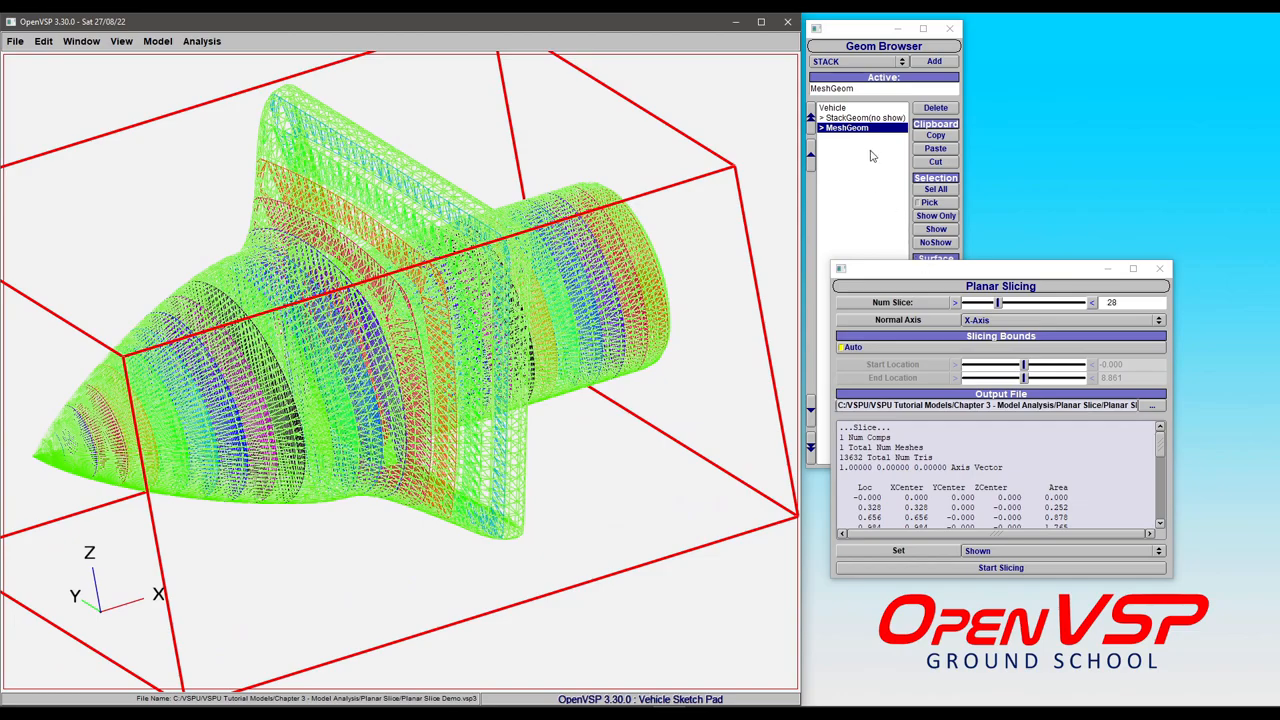
pyautogui.doubleClick(848, 128)
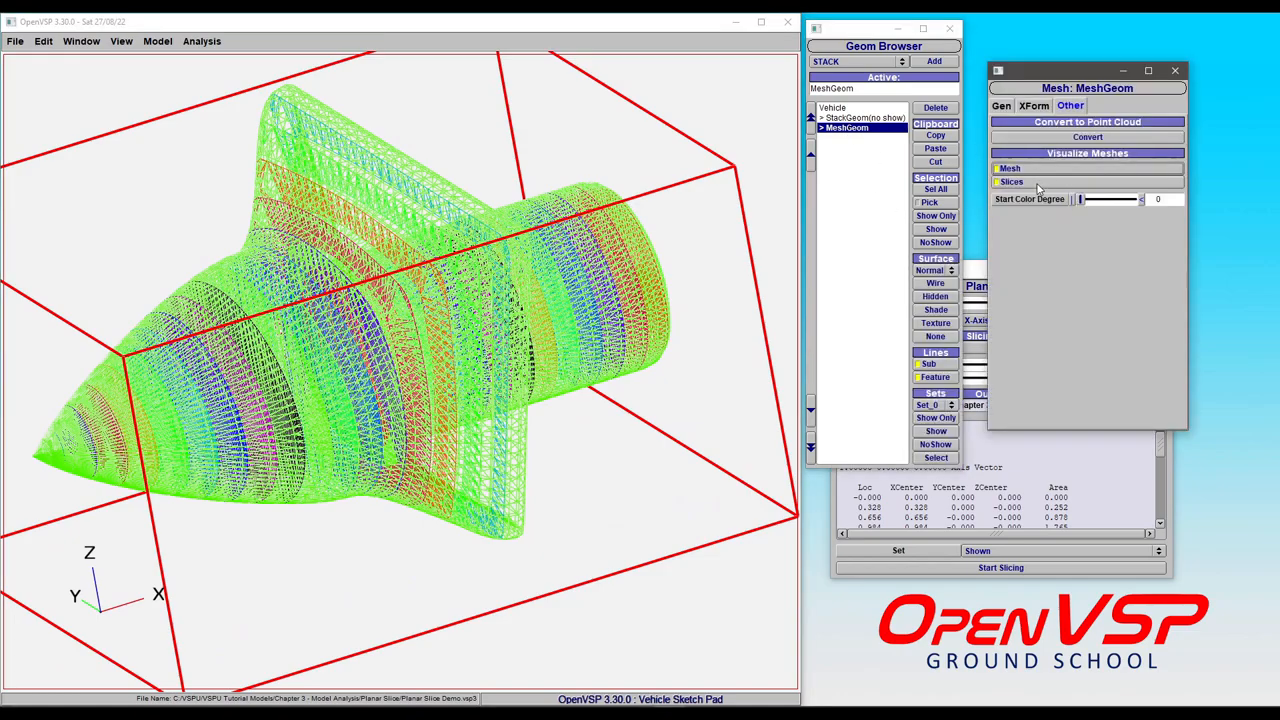
pyautogui.moveTo(400, 300); pyautogui.dragTo(250, 350)
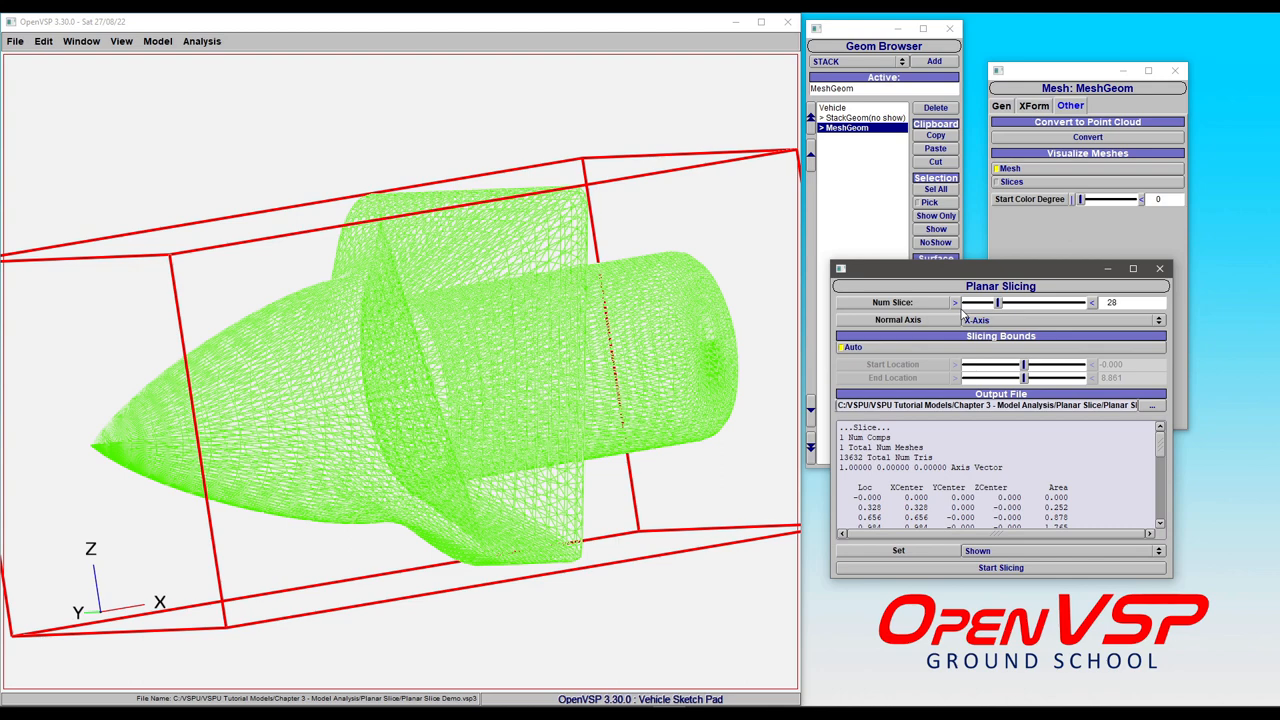
# Set Normal Axis to Y with one slice and run it, reporting area 21.545
pyautogui.click(1064, 320)
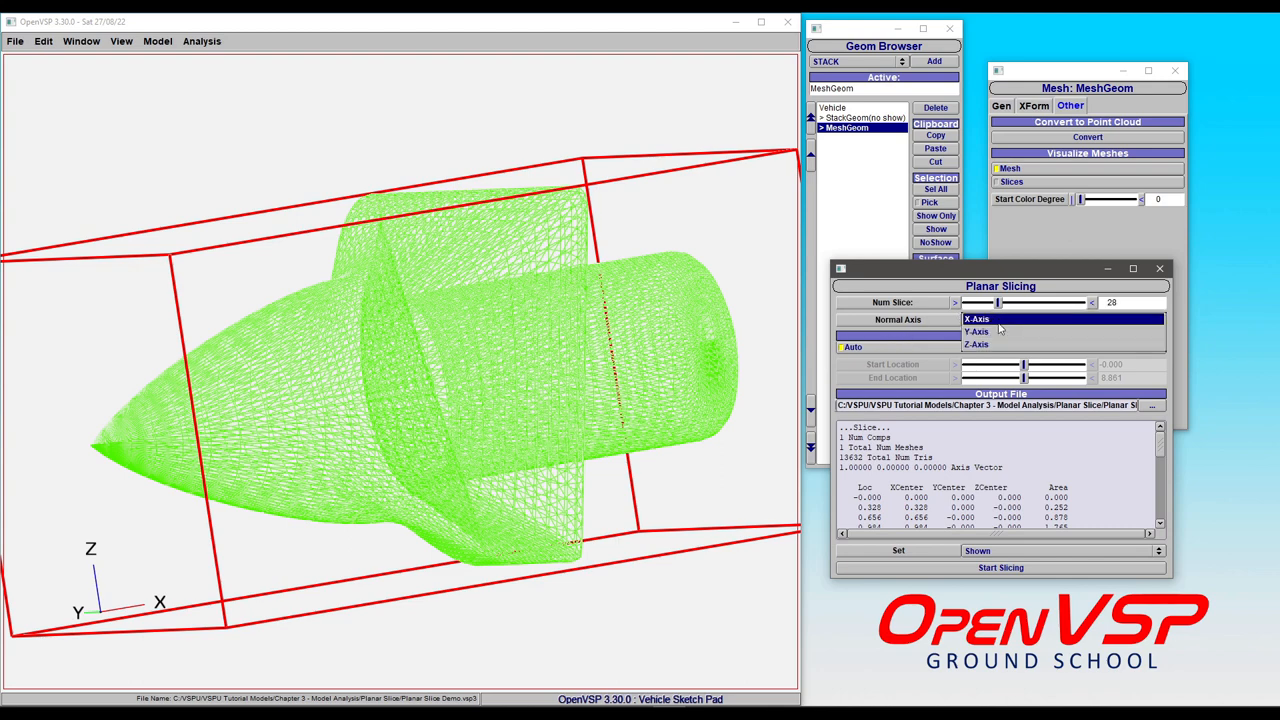
pyautogui.click(976, 332)
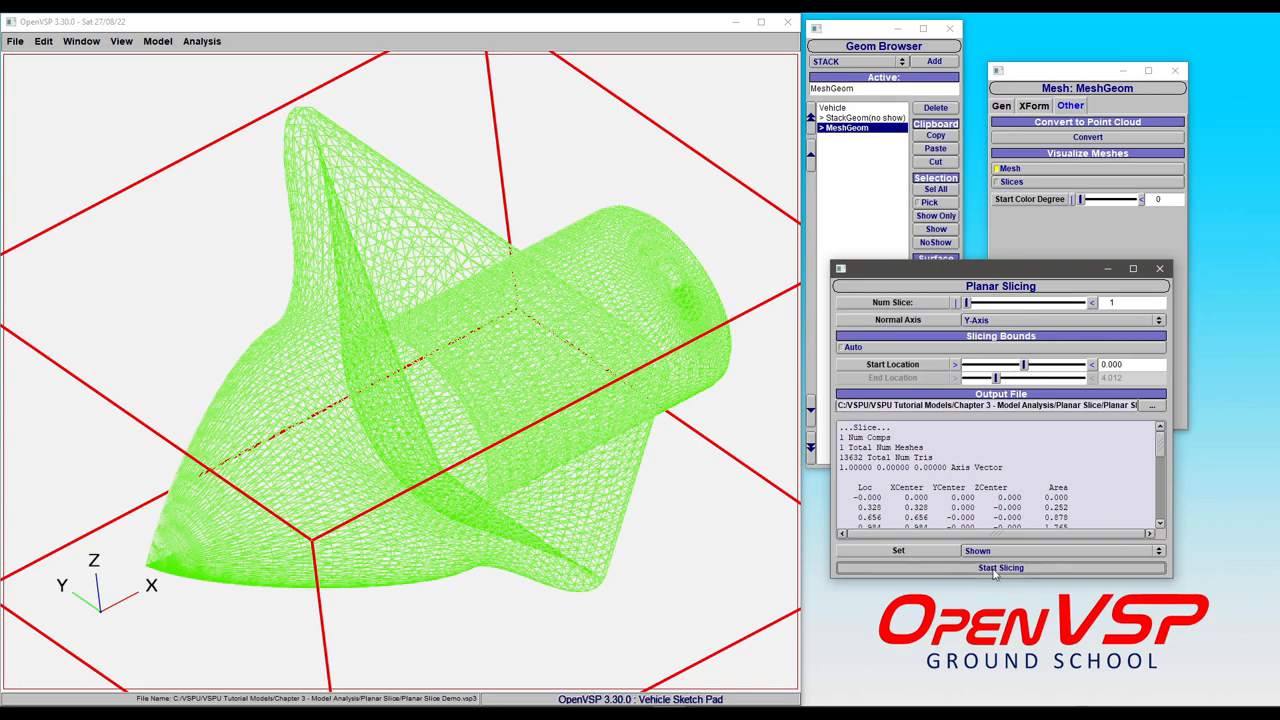
pyautogui.click(1000, 568)
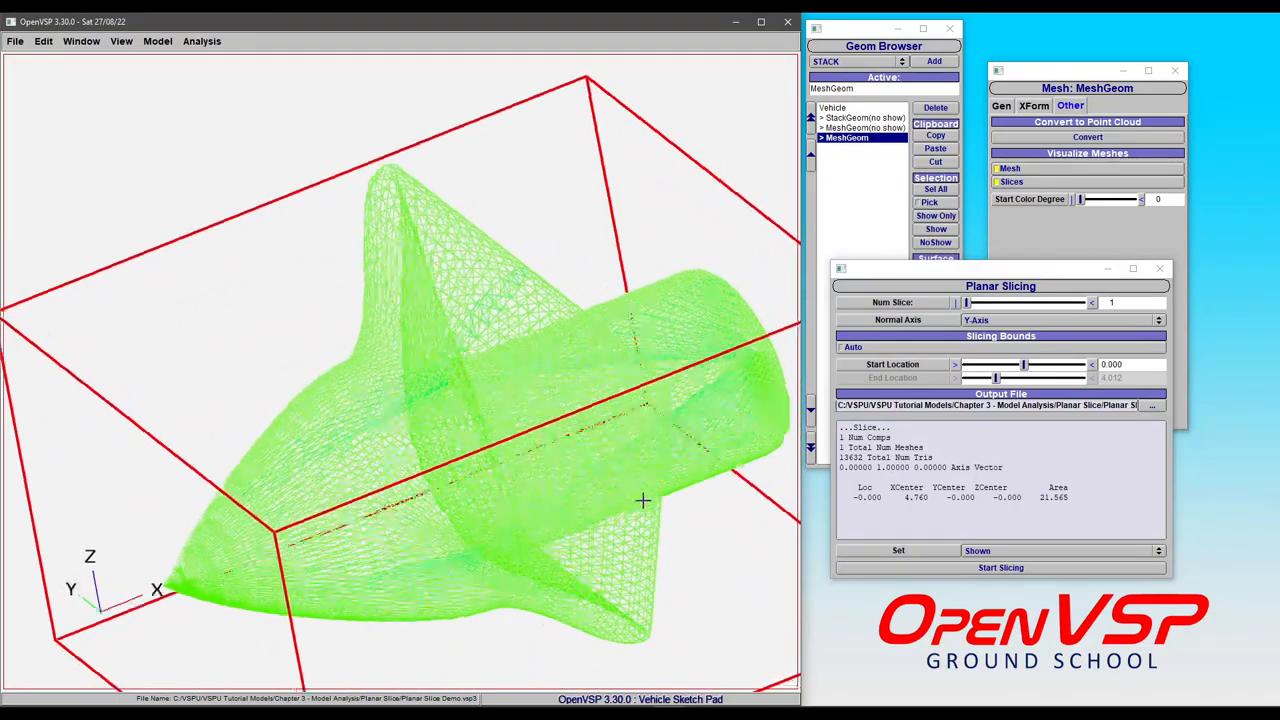
# Shade the single Y-axis centerline slice as a solid green silhouette
pyautogui.moveTo(644, 500); pyautogui.dragTo(500, 280)
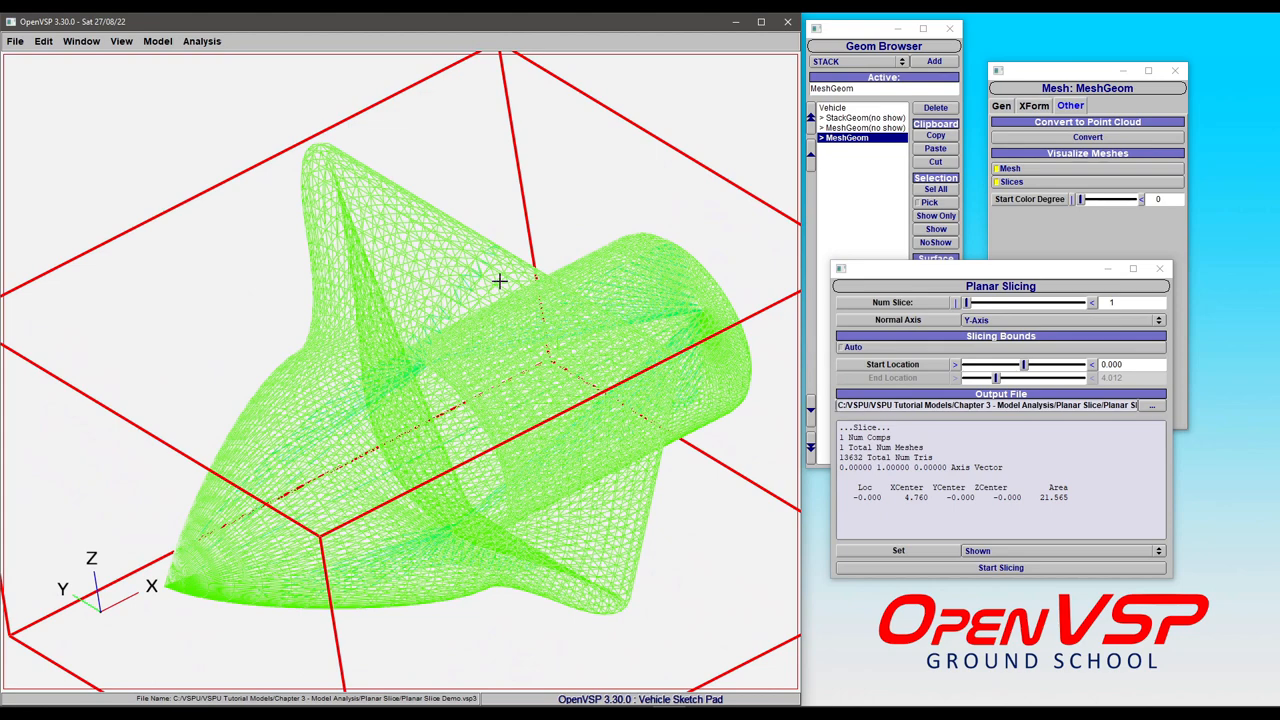
pyautogui.moveTo(552, 264)
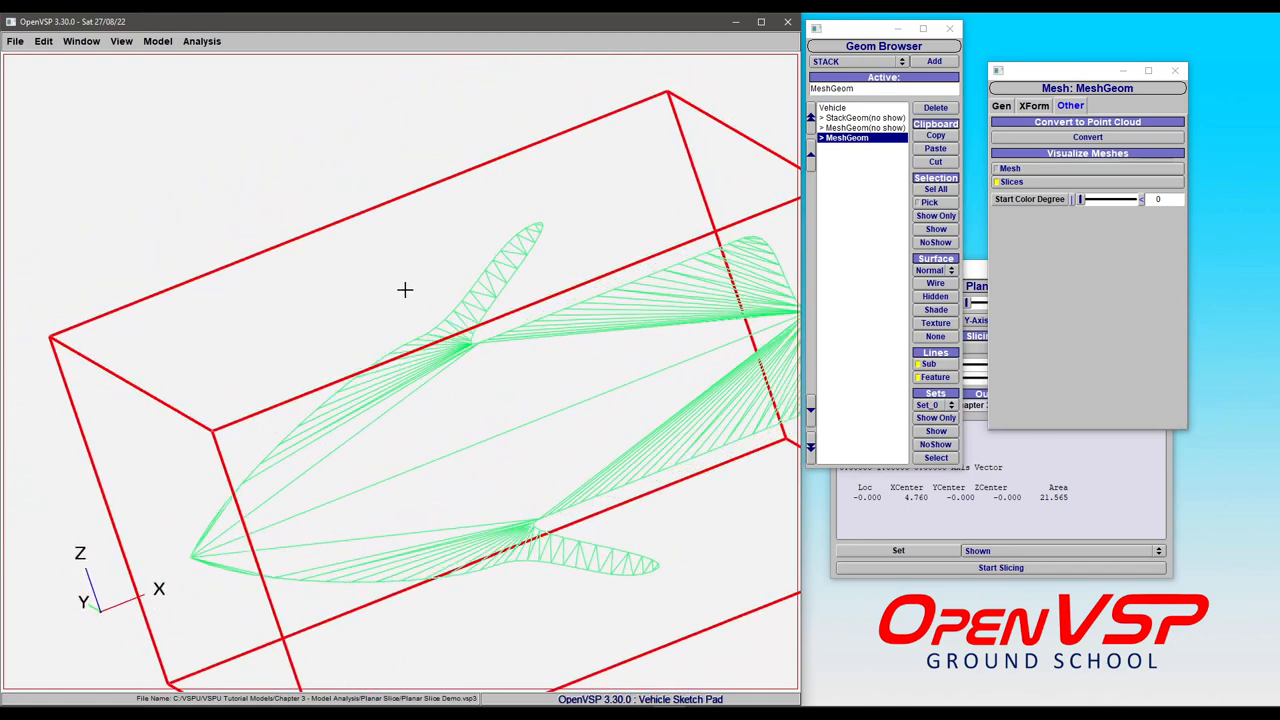
pyautogui.click(934, 308)
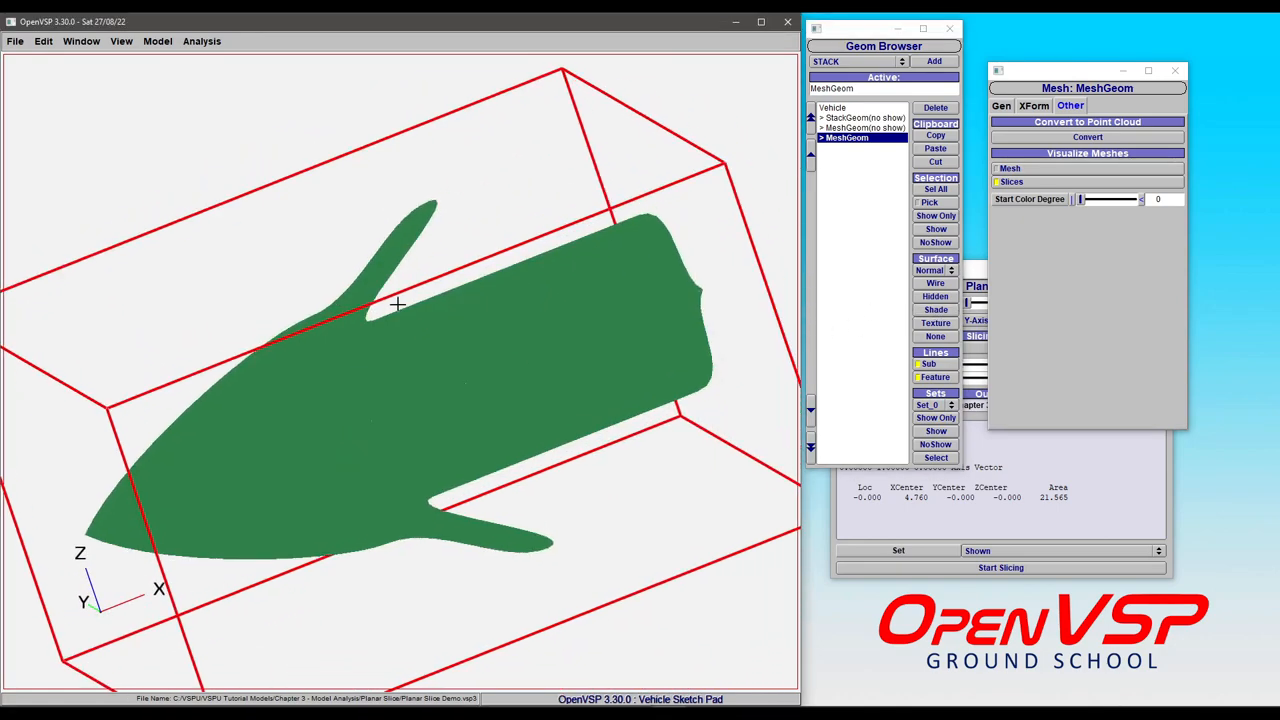